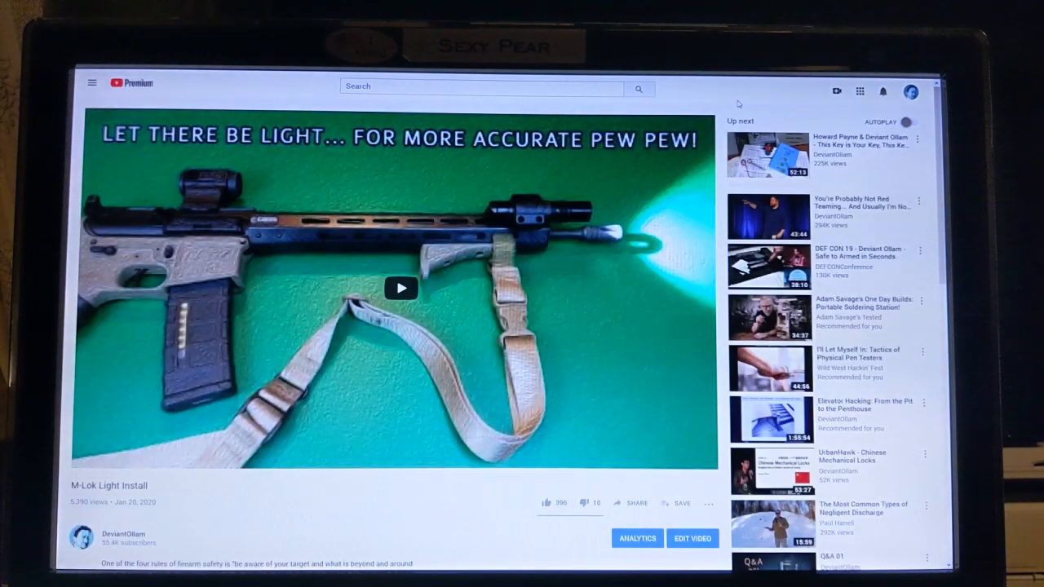
# Step: Scroll down past the video description so the comments begin to load
pyautogui.scroll(-3)
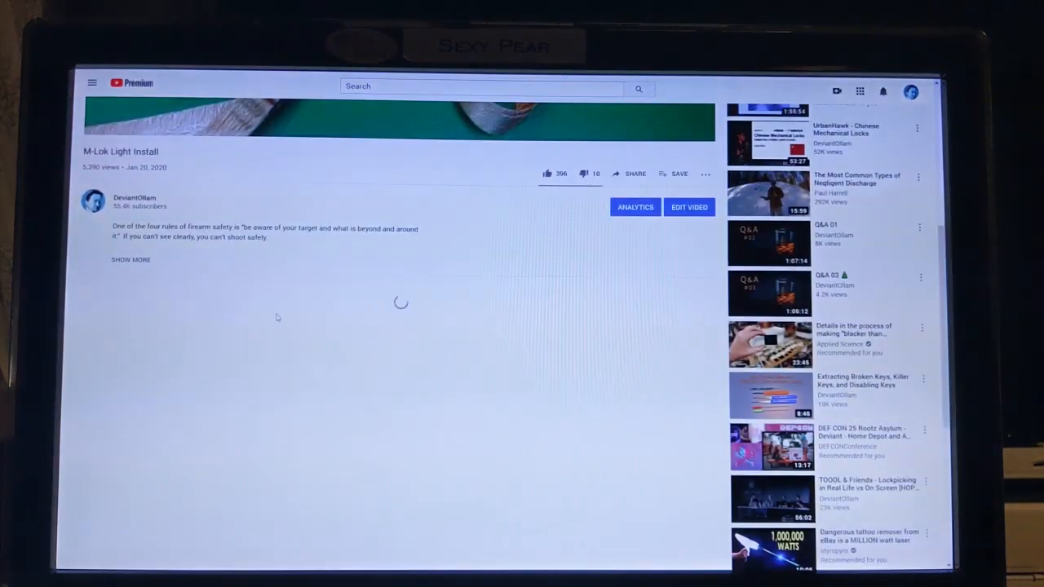
pyautogui.scroll(-3)
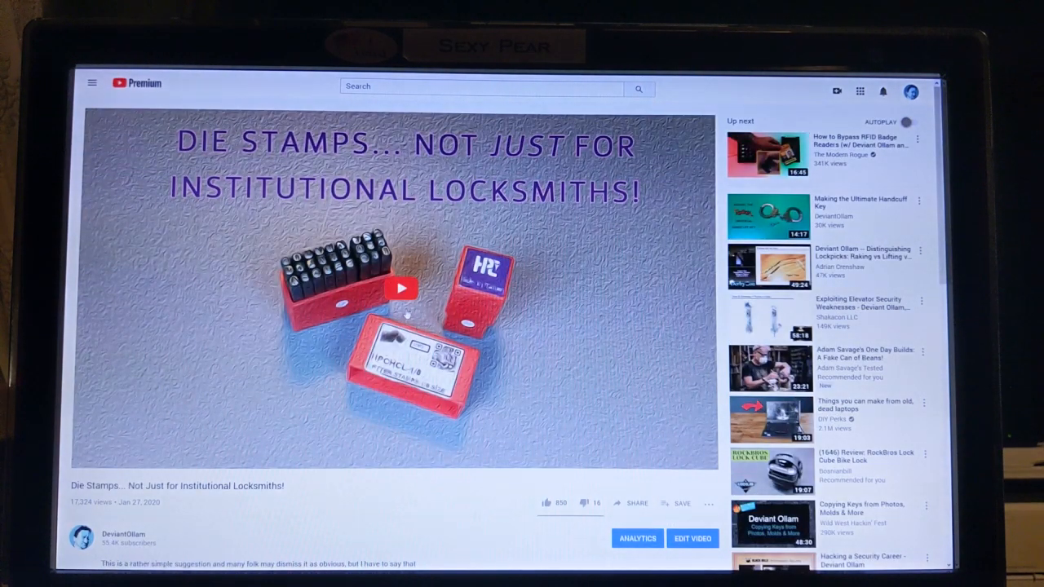
pyautogui.moveTo(408, 259)
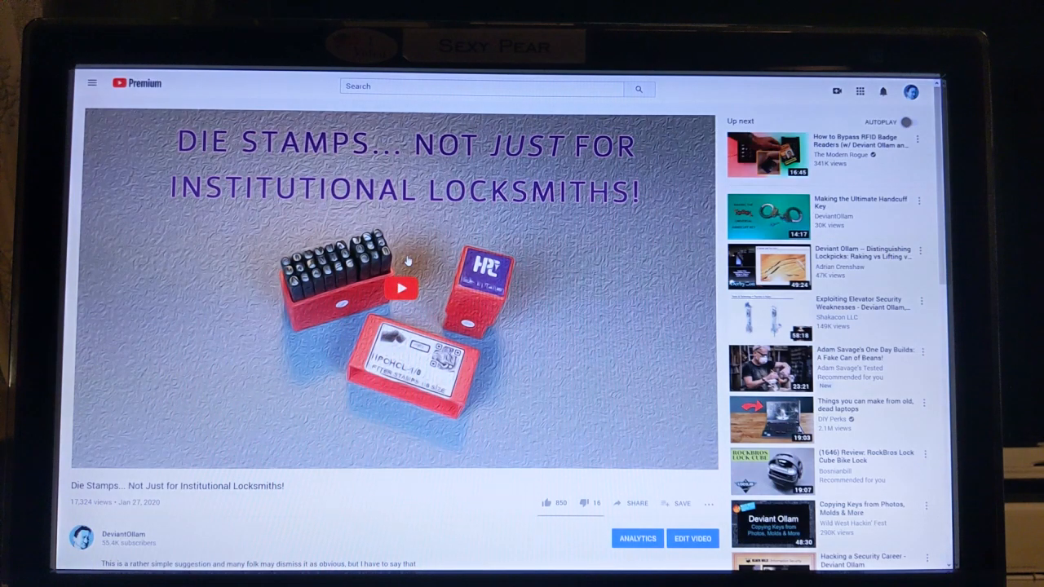
# Step: Scroll through the Die Stamps video comments mentioning Cabernet
pyautogui.scroll(-3)
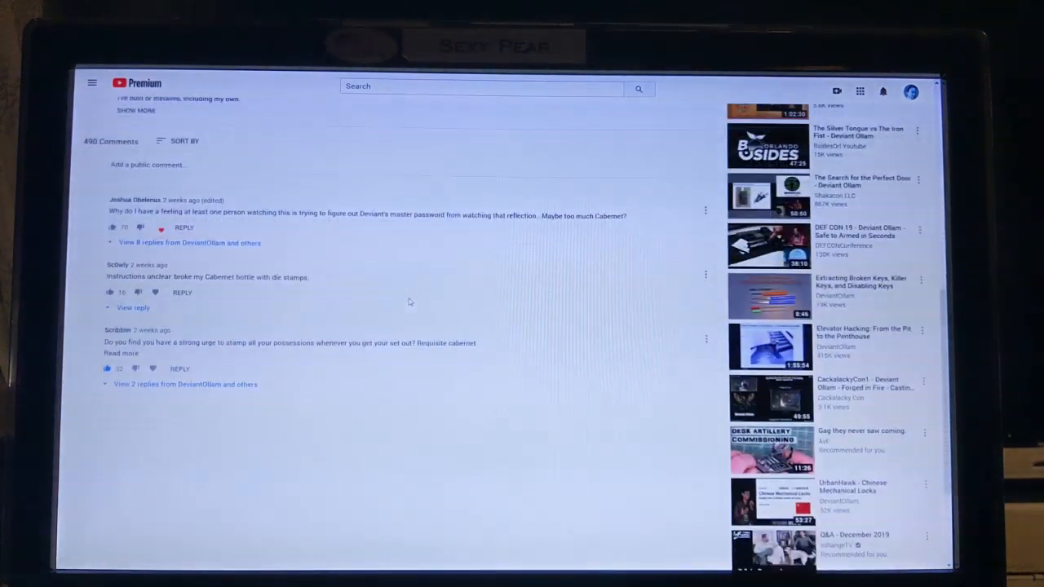
pyautogui.scroll(-3)
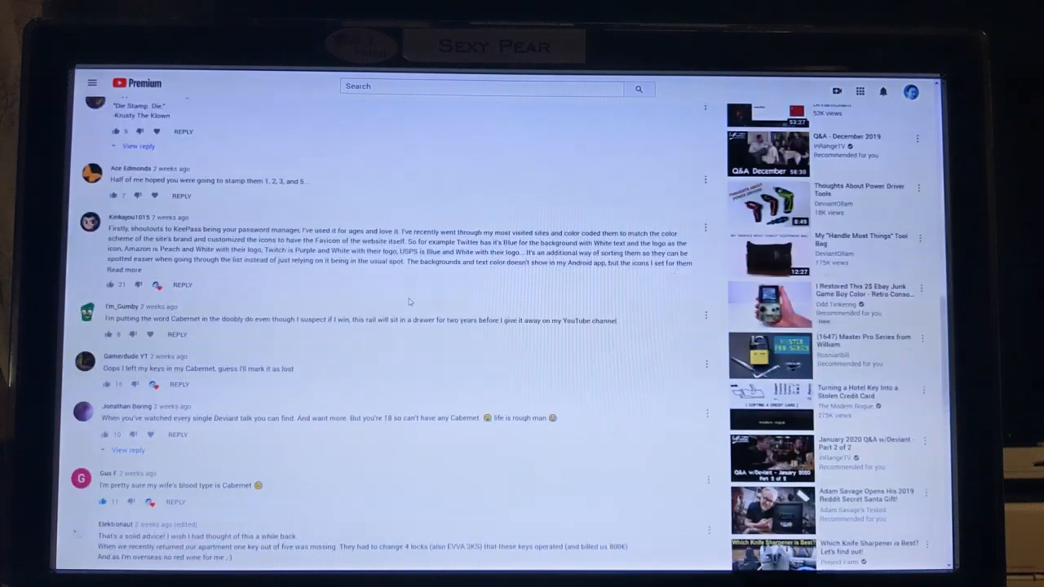
pyautogui.scroll(-3)
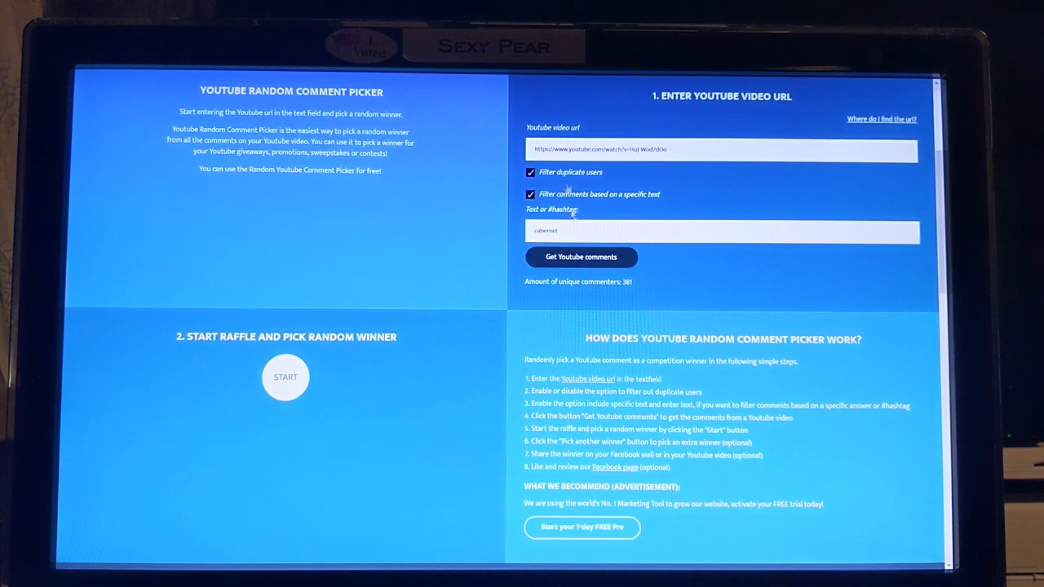
pyautogui.click(286, 376)
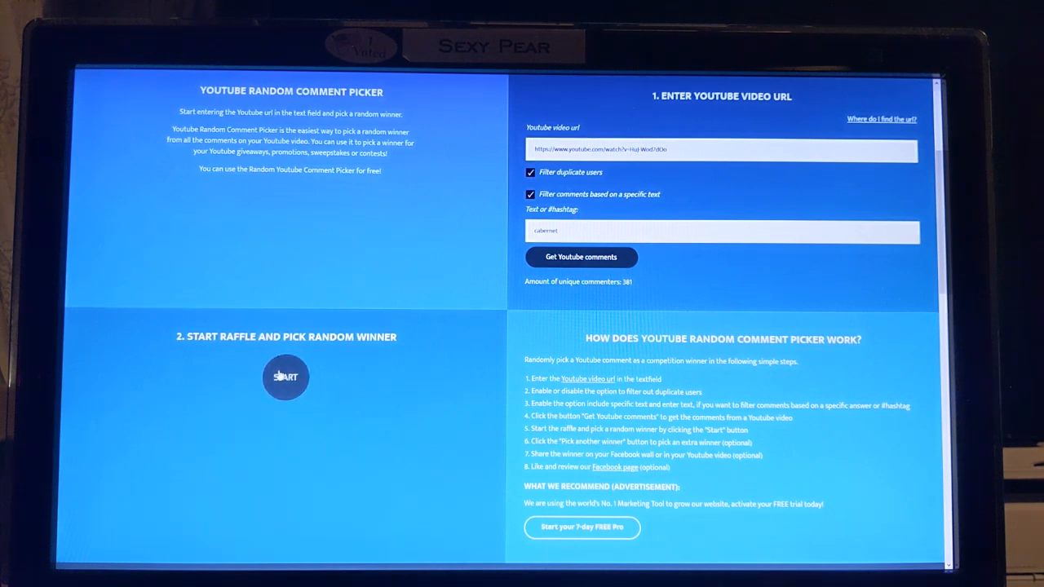
pyautogui.click(285, 376)
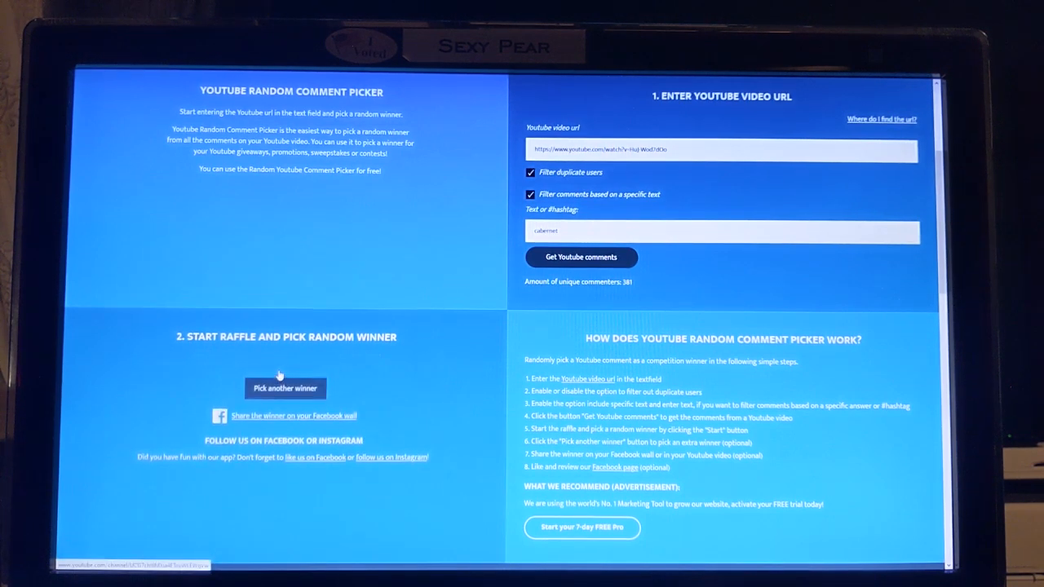
pyautogui.click(284, 388)
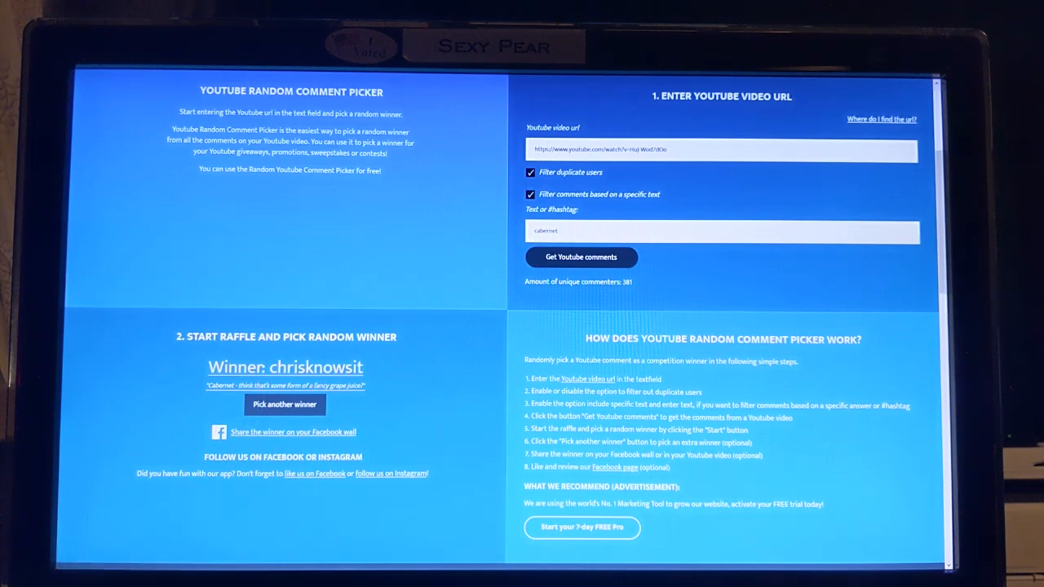
pyautogui.moveTo(382, 394)
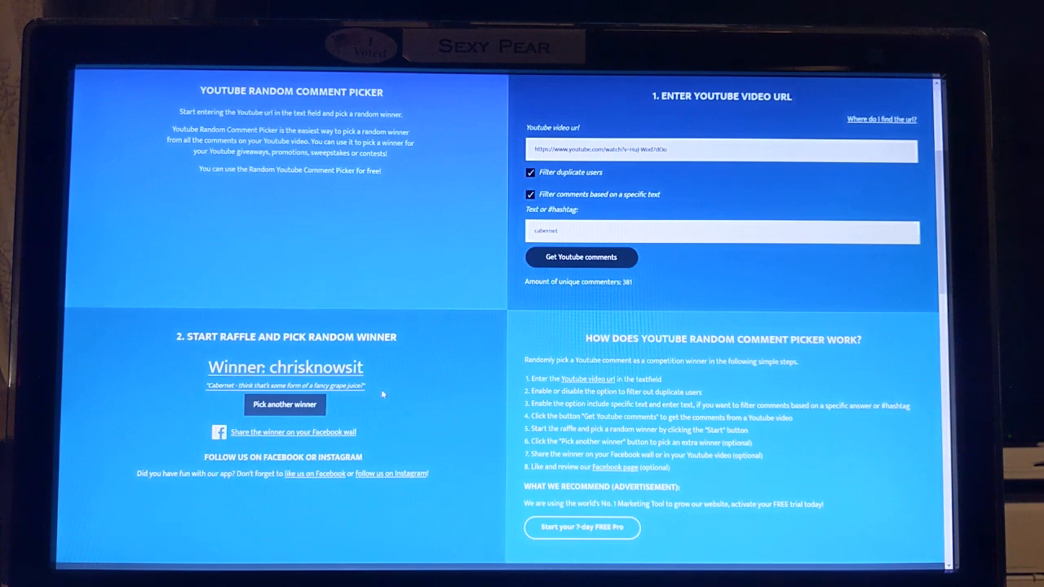